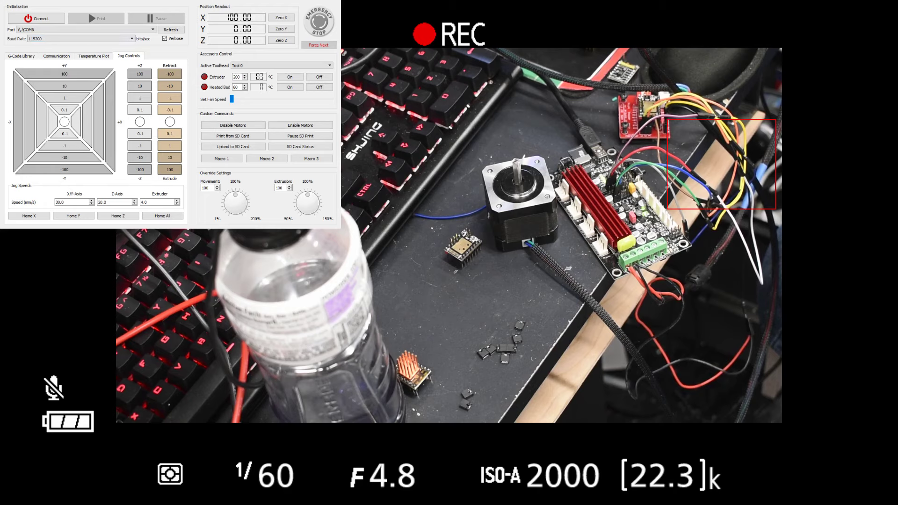
Connect to the test board on COM6, then jog the motor one +X step
left_click(35, 18)
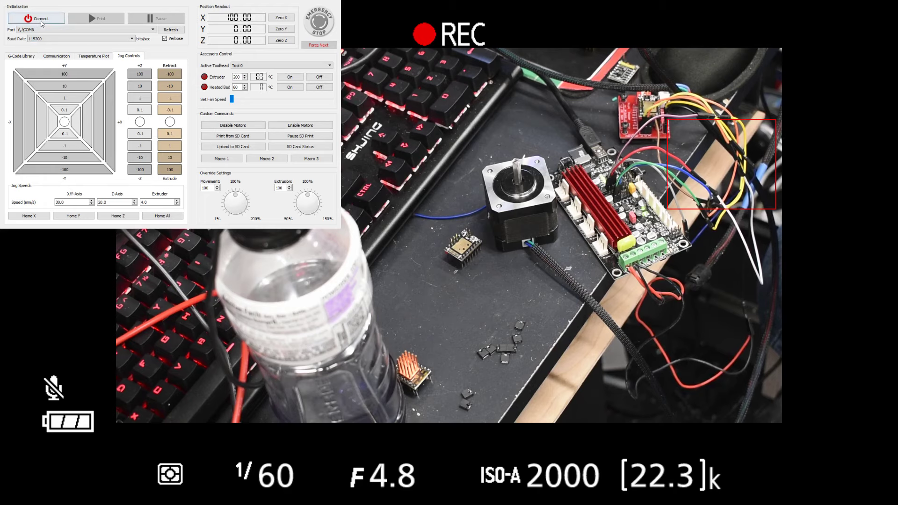
left_click(56, 56)
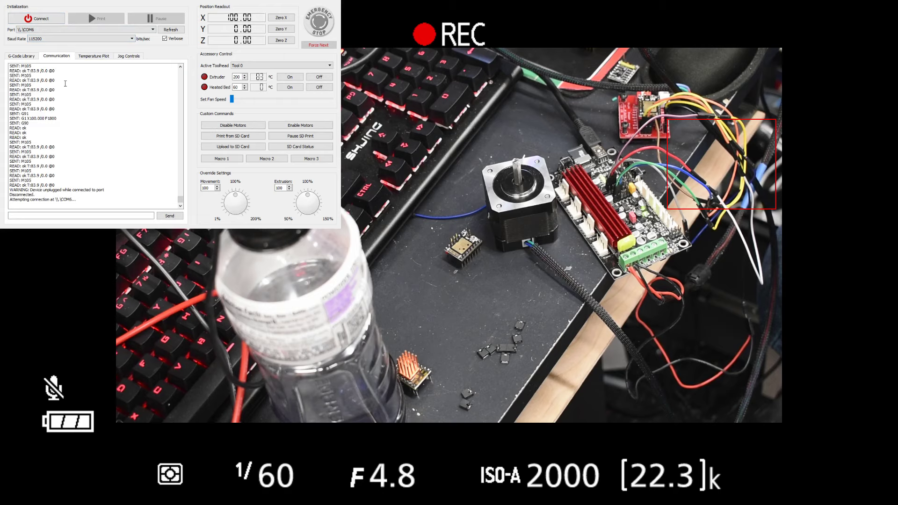
left_click(36, 17)
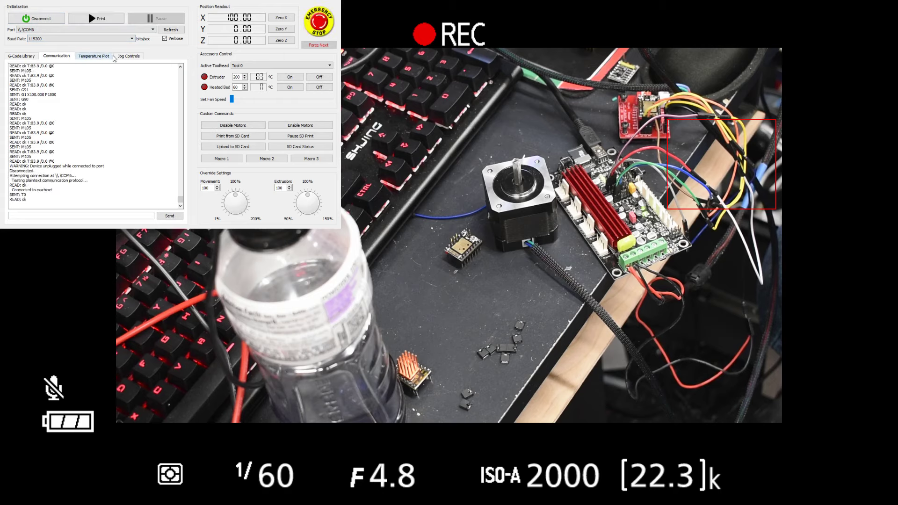
left_click(128, 56)
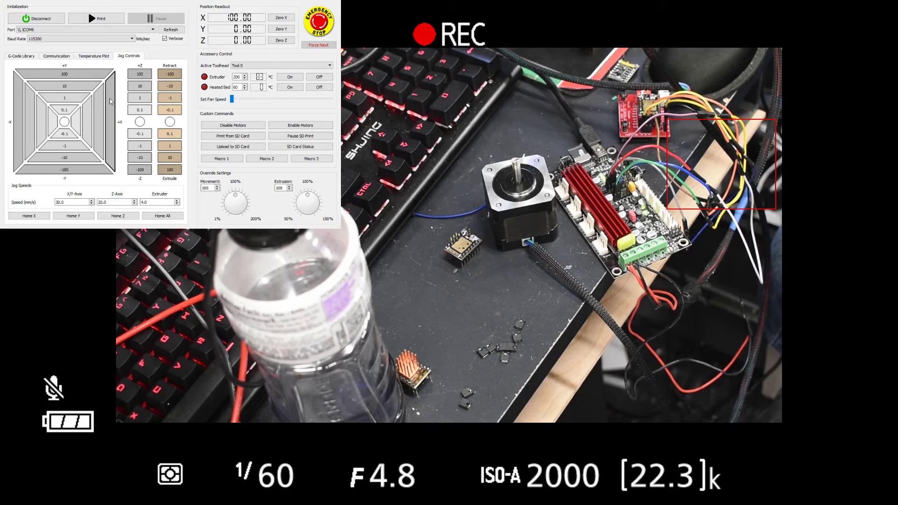
left_click(36, 18)
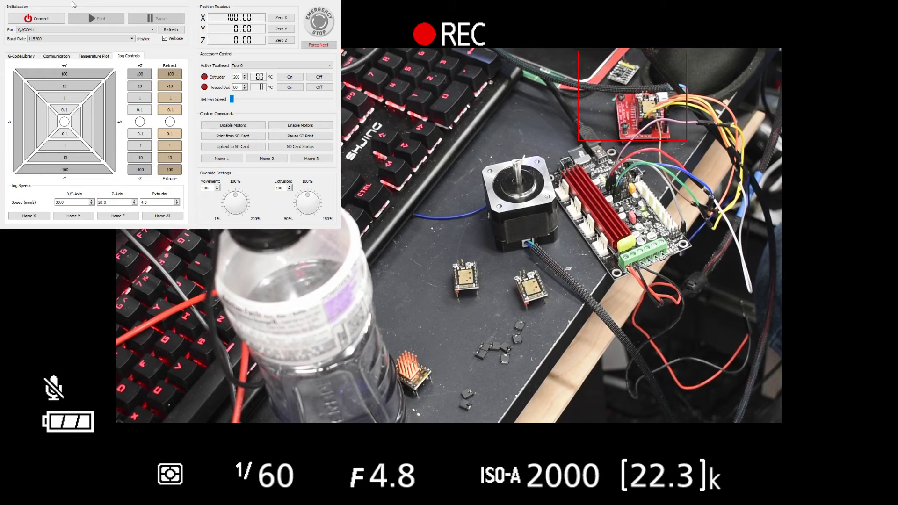
Select COM6 as the port and connect to the board
left_click(84, 29)
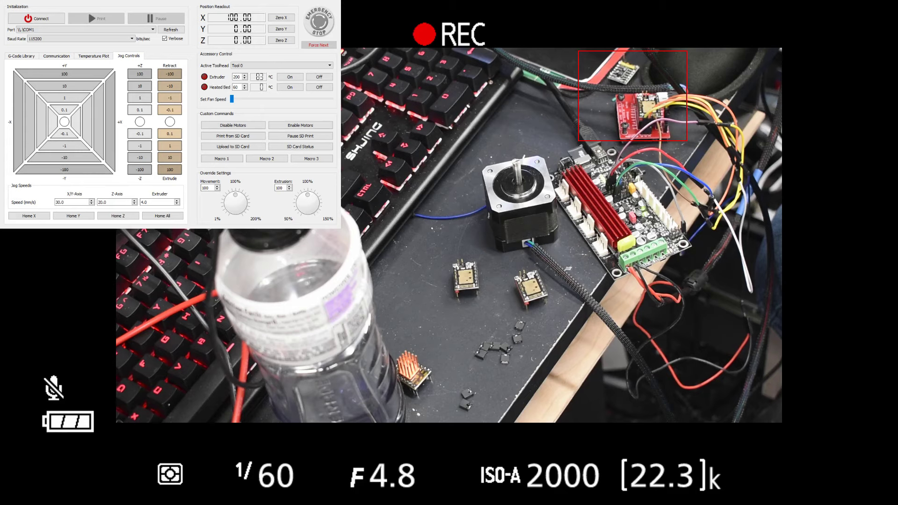
left_click(35, 19)
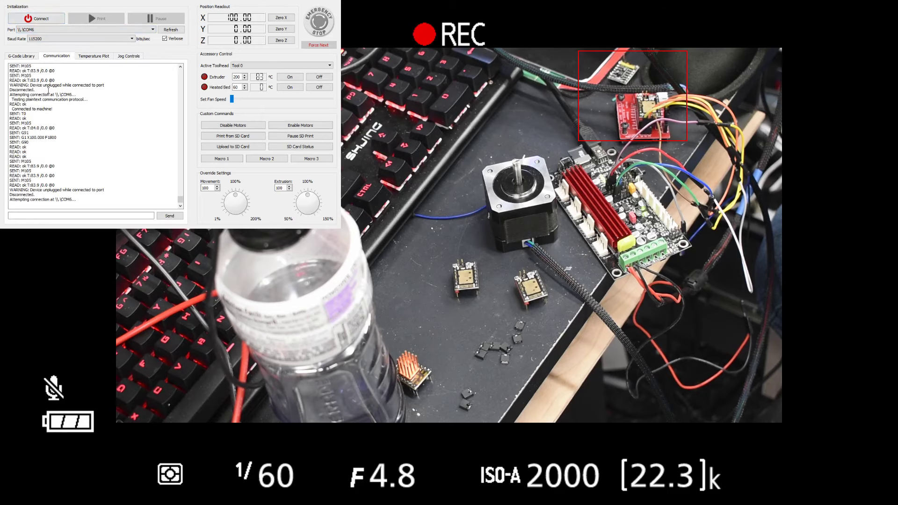
left_click(36, 18)
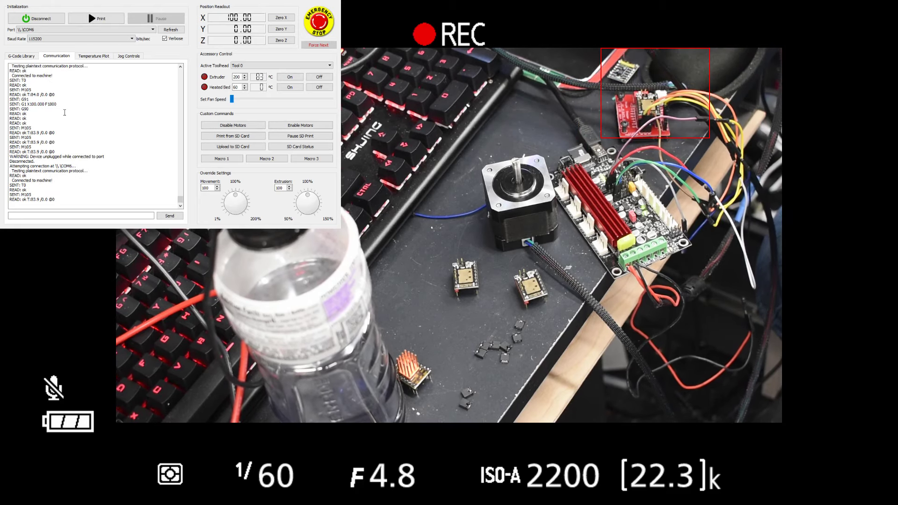
Jog the test motor along +X twice from the Jog Controls
left_click(128, 56)
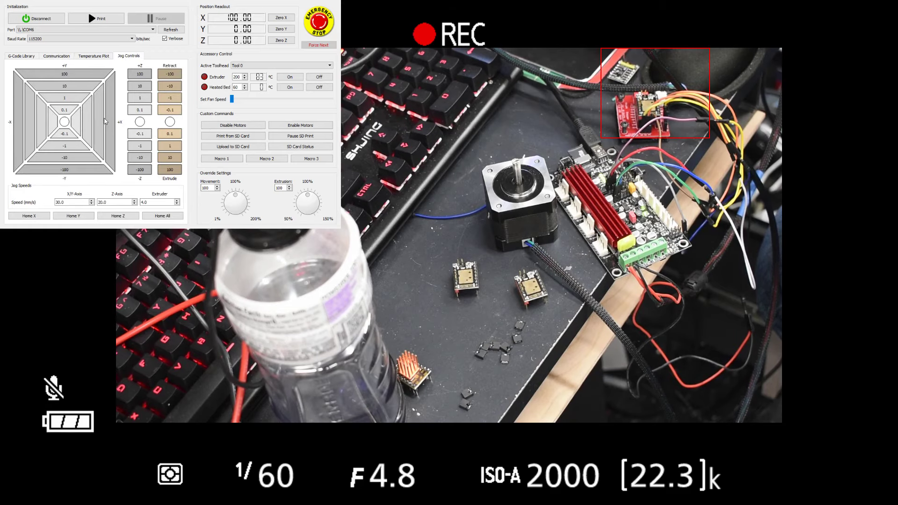
left_click(281, 18)
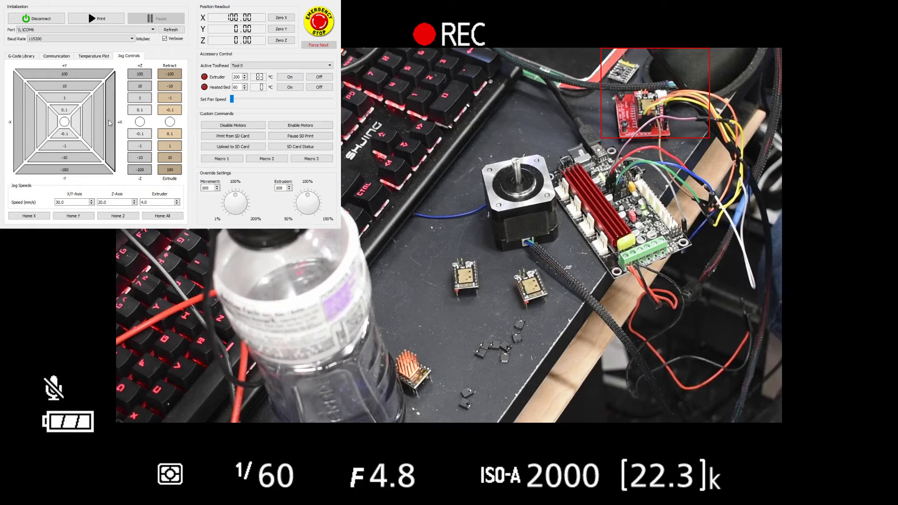
left_click(35, 17)
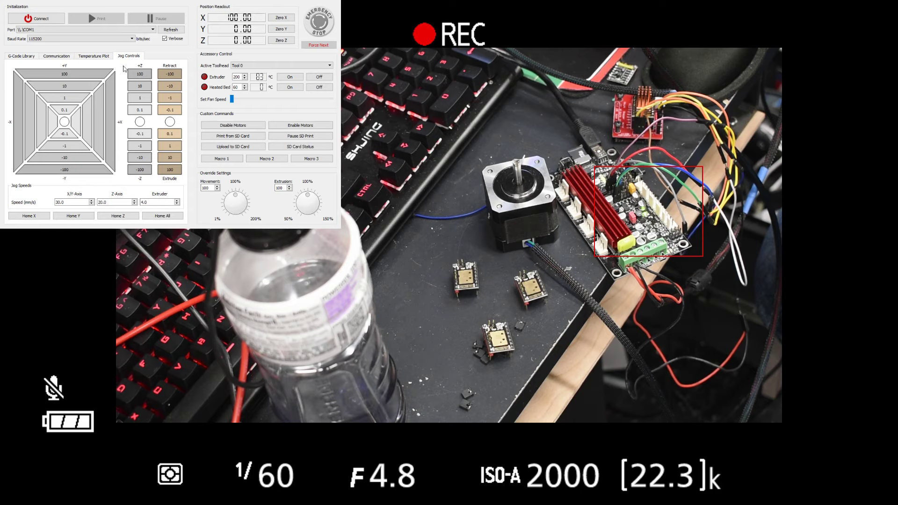
Pick COM6 as the port and reconnect to the board
left_click(80, 29)
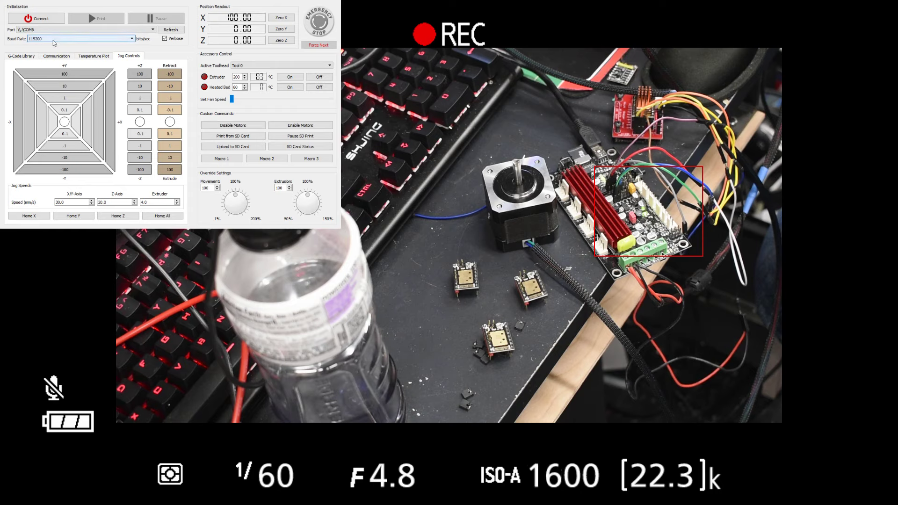
left_click(36, 18)
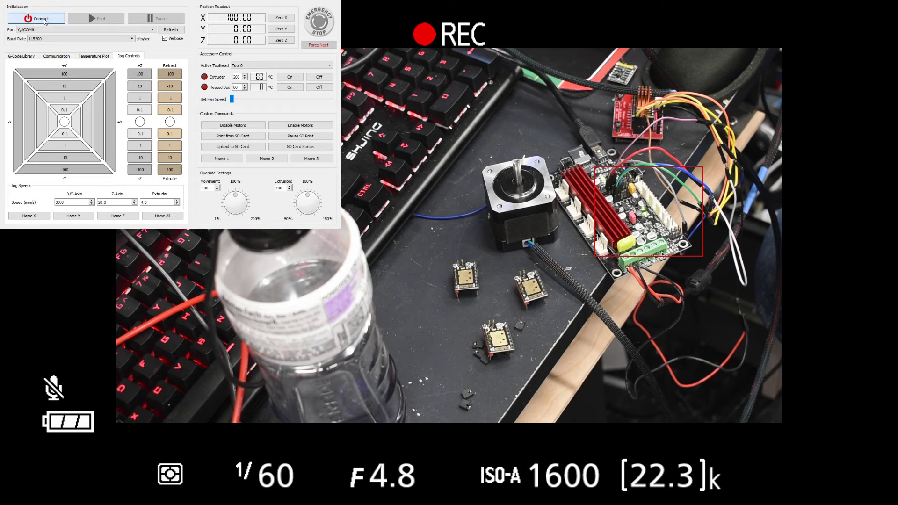
left_click(56, 56)
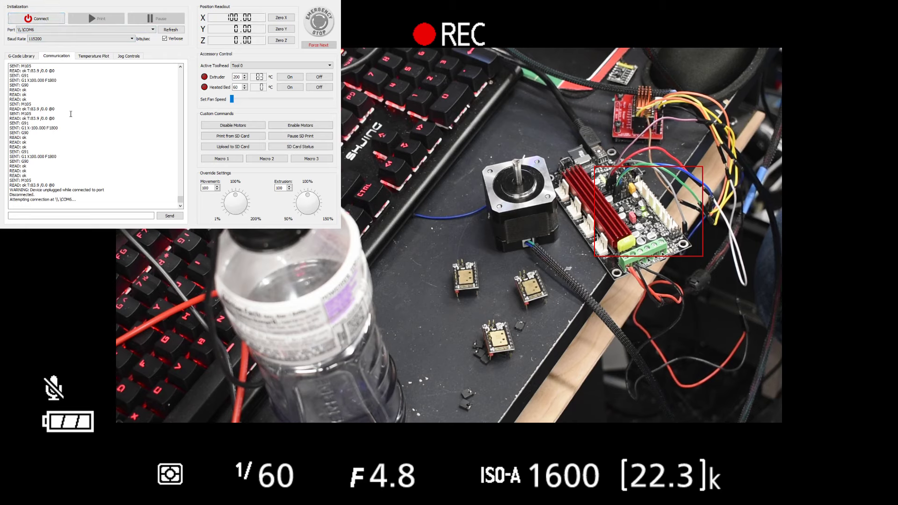
Jog the replacement-driver motor along +X until the connection drops
left_click(36, 18)
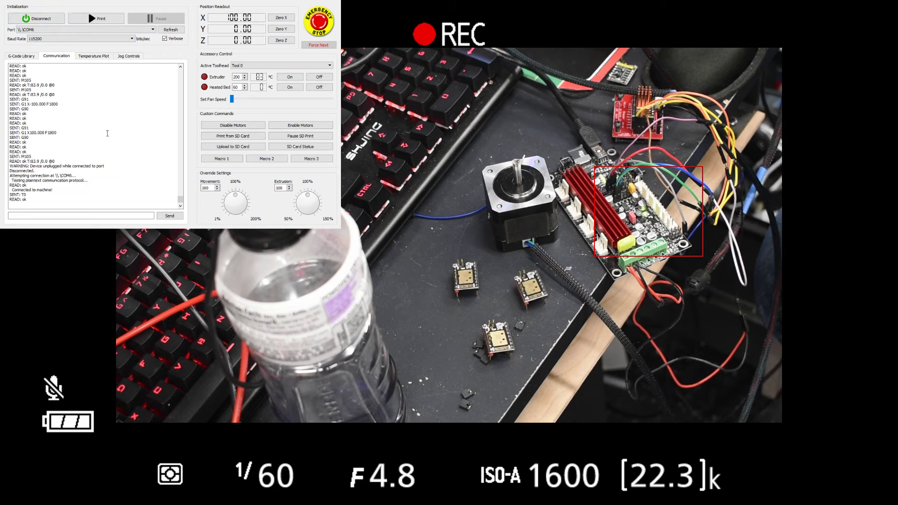
left_click(129, 55)
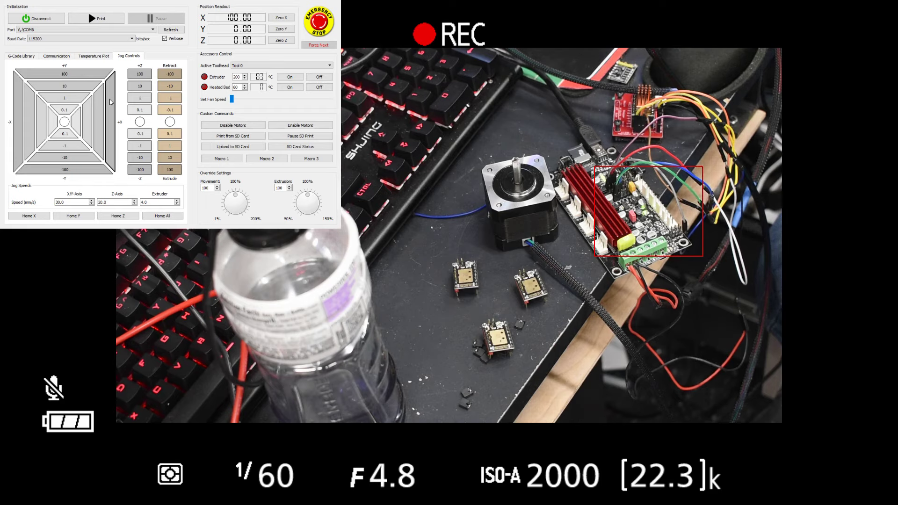
left_click(35, 18)
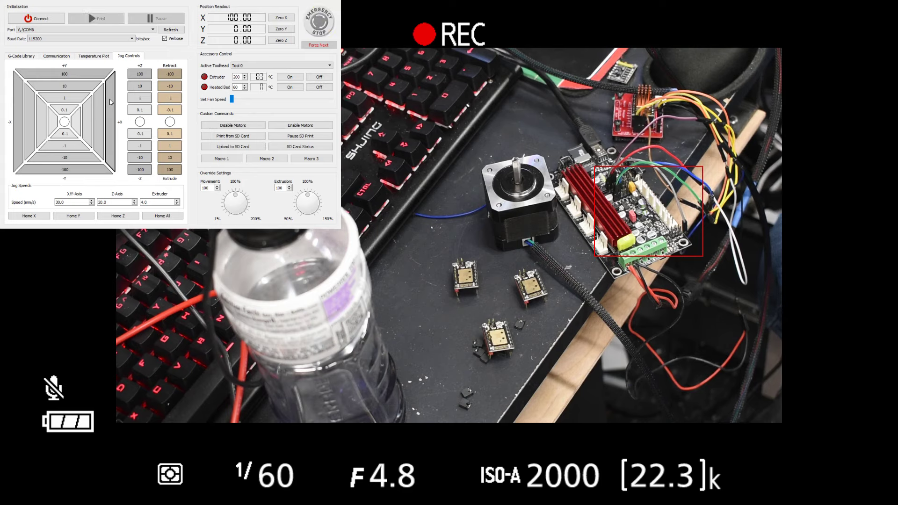